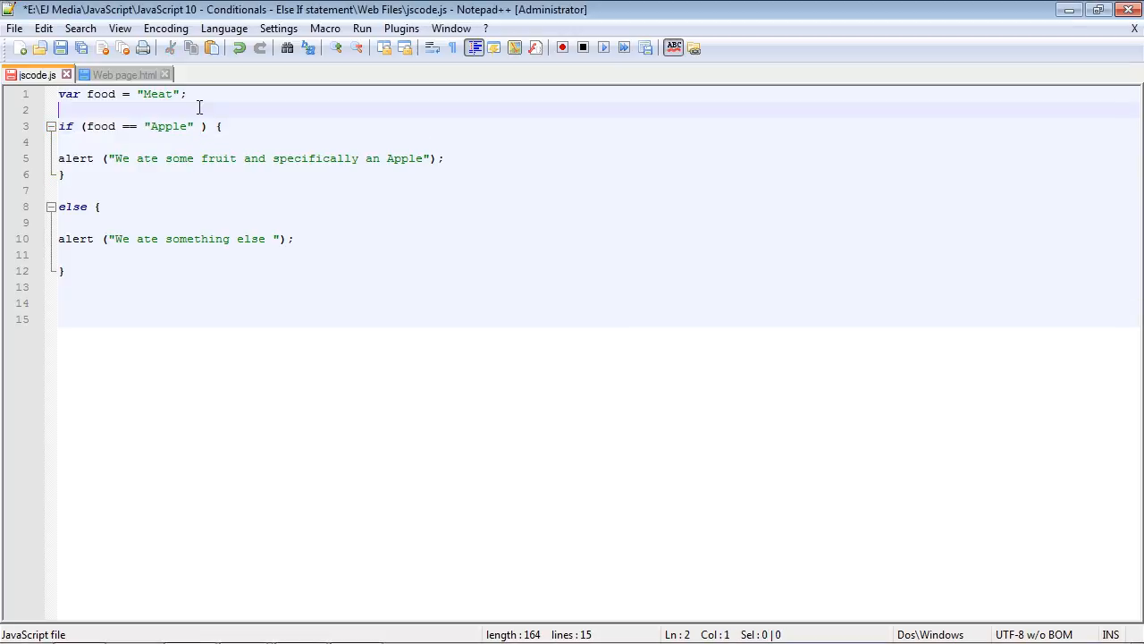
# Review the Apple condition on line 3 and food's value "Meat" on line 1
pyautogui.doubleClick(66, 126)
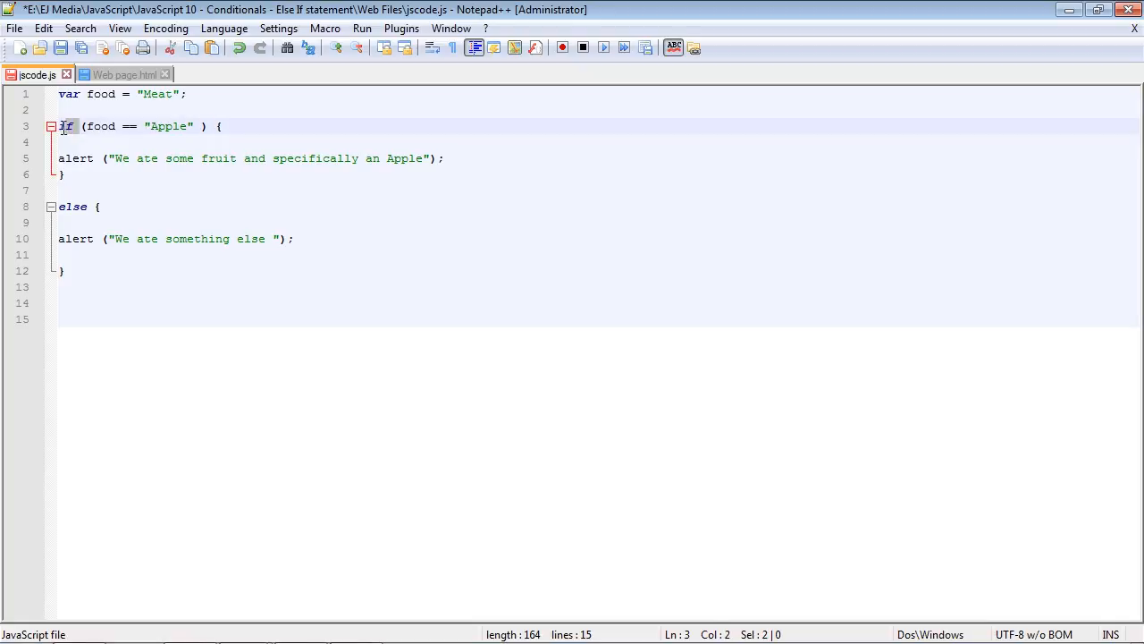
pyautogui.doubleClick(169, 126)
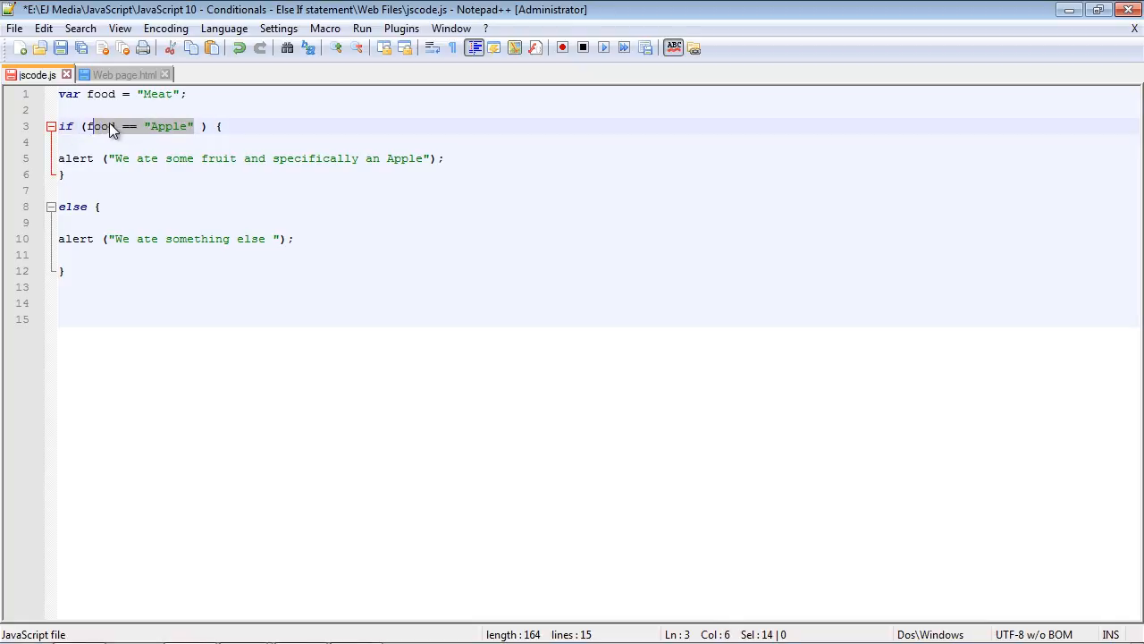
pyautogui.moveTo(170, 138)
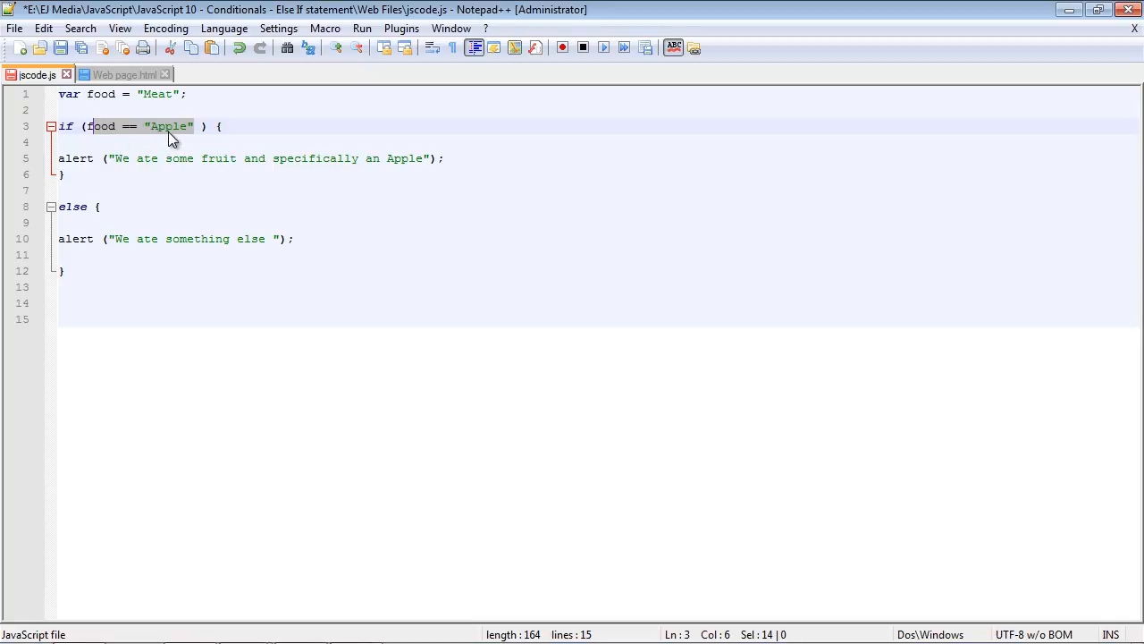
pyautogui.moveTo(168, 137)
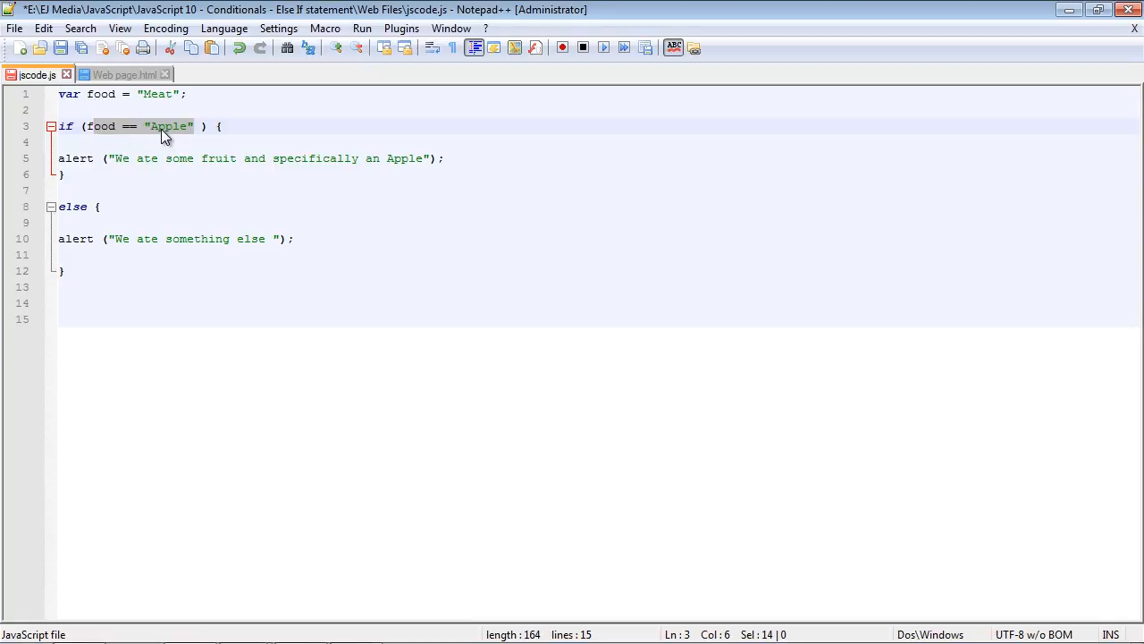
pyautogui.click(177, 94)
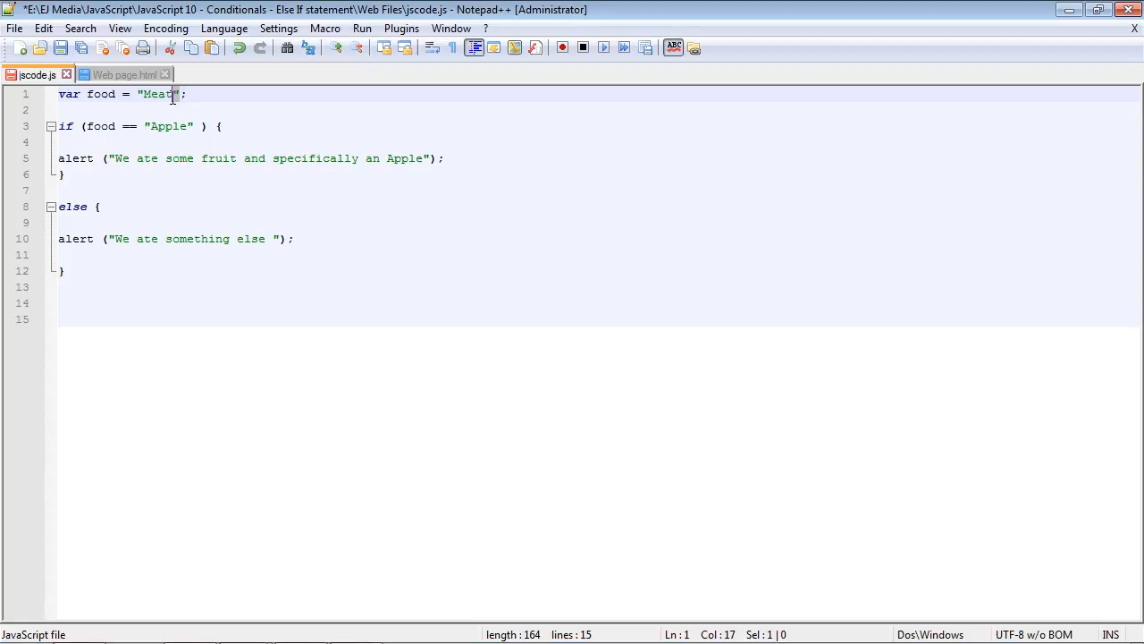
pyautogui.doubleClick(157, 94)
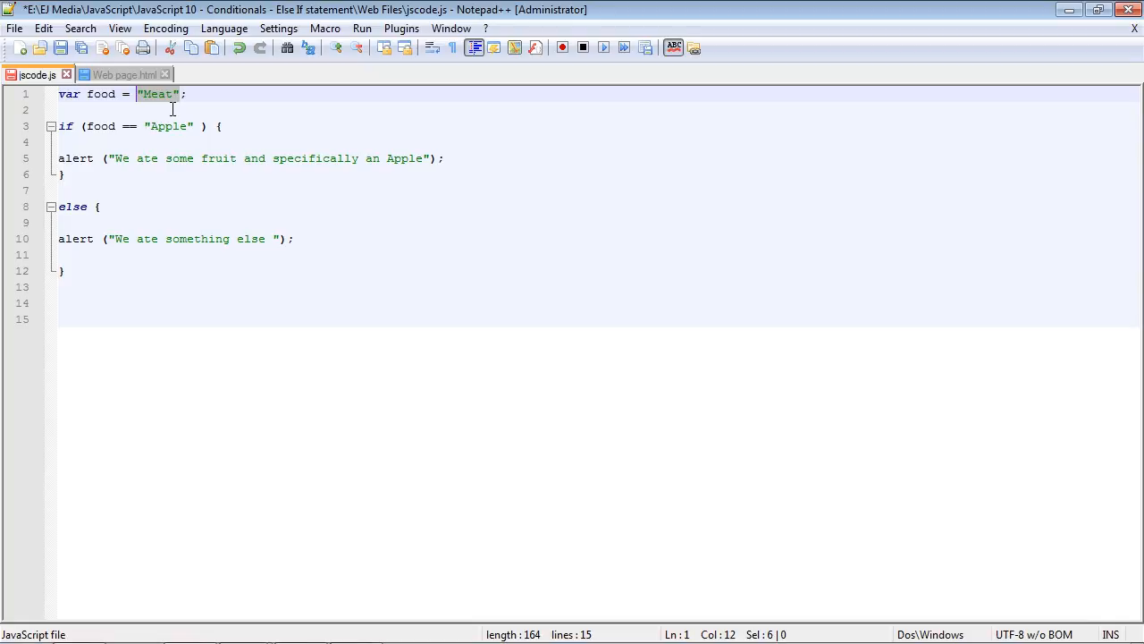
# After the Apple block, insert else if (food == "Meat") alerting "We ate some meat"
pyautogui.click(101, 174)
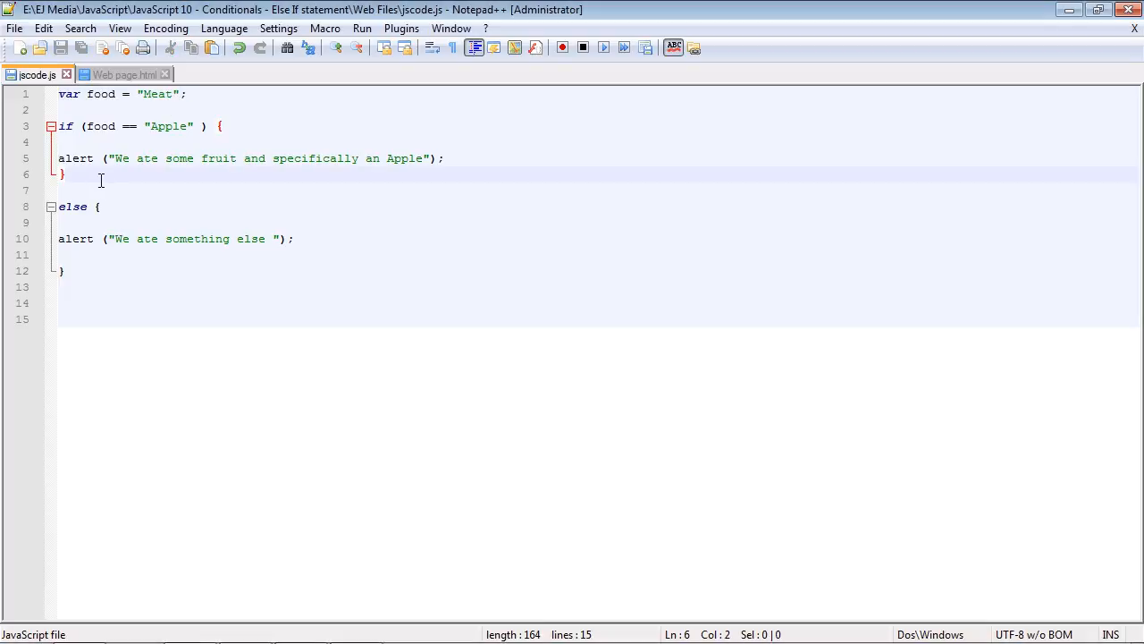
pyautogui.press('Return')
pyautogui.write('else if (food == "Meat" ) {')
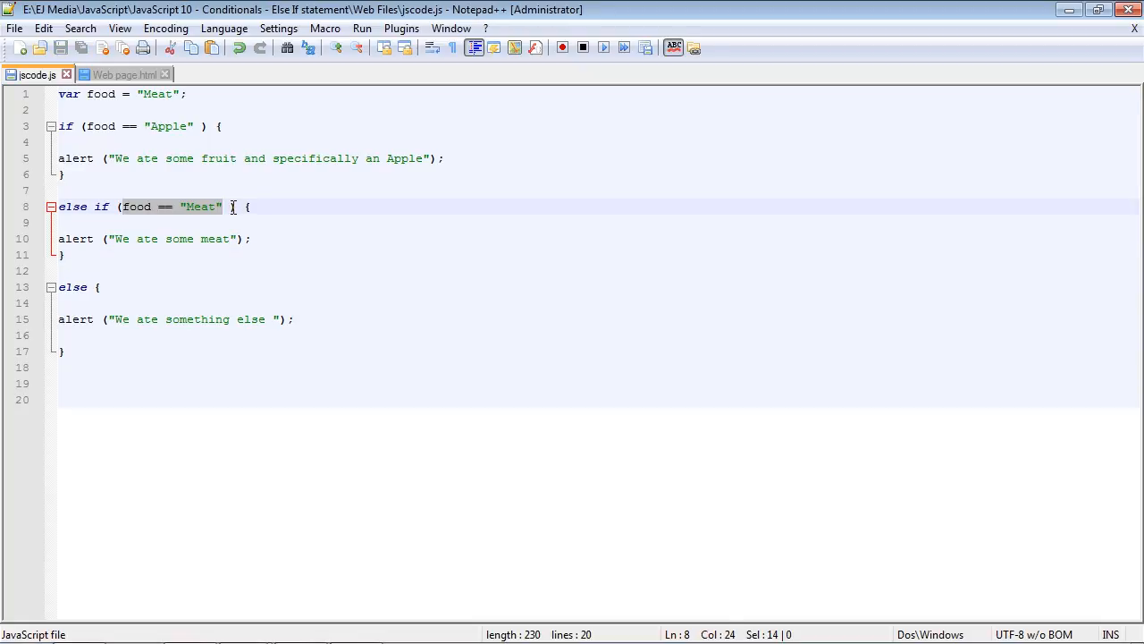
pyautogui.click(116, 206)
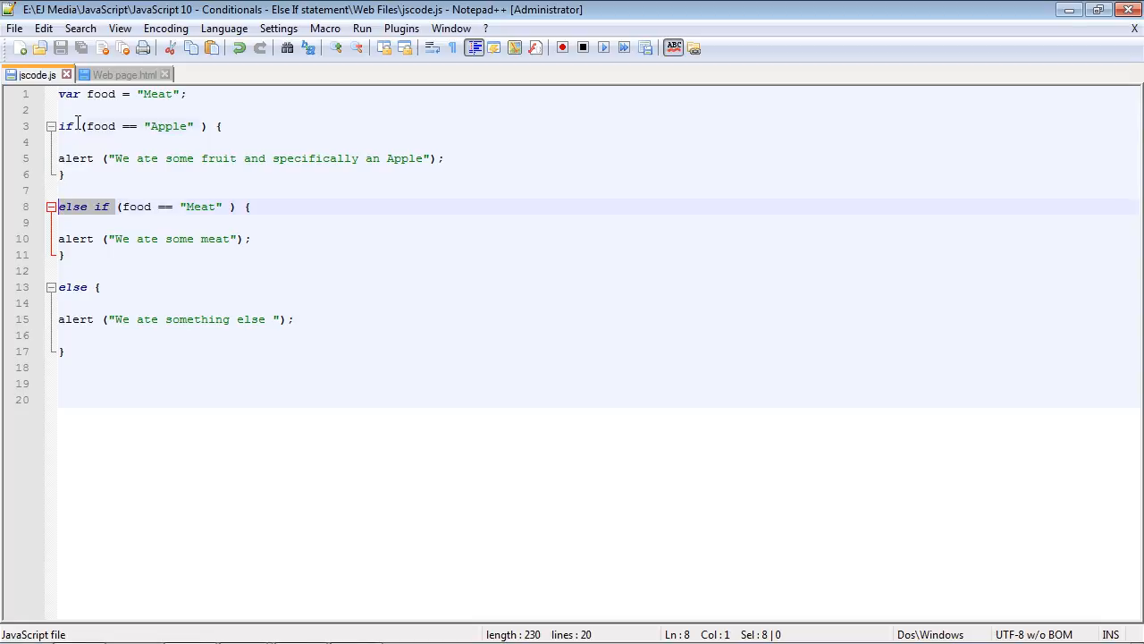
pyautogui.click(69, 126)
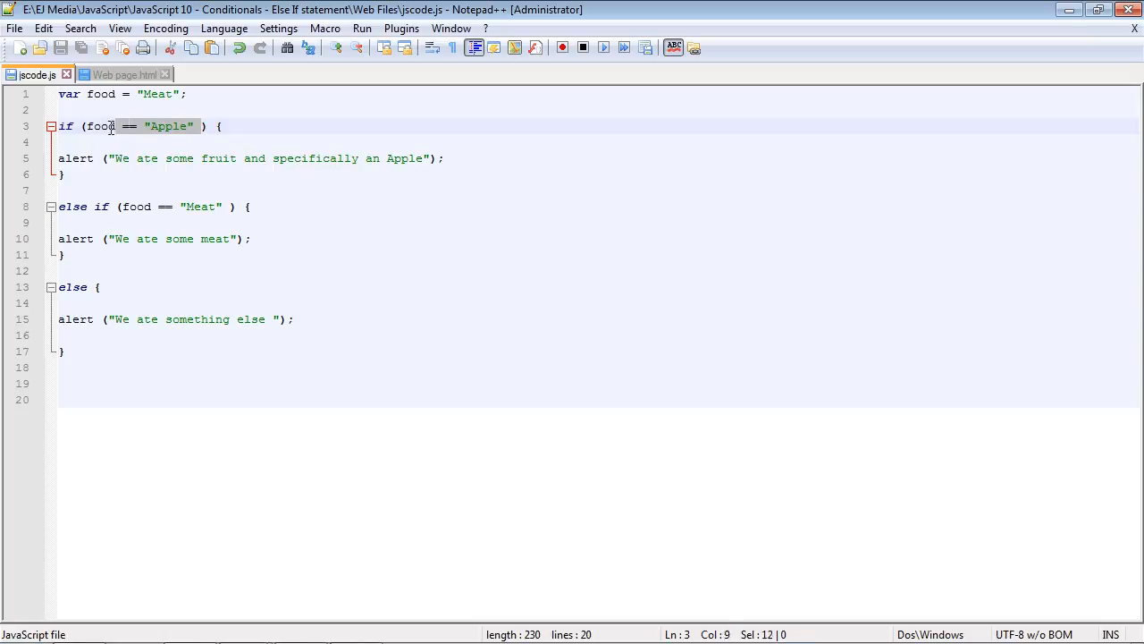
pyautogui.doubleClick(201, 206)
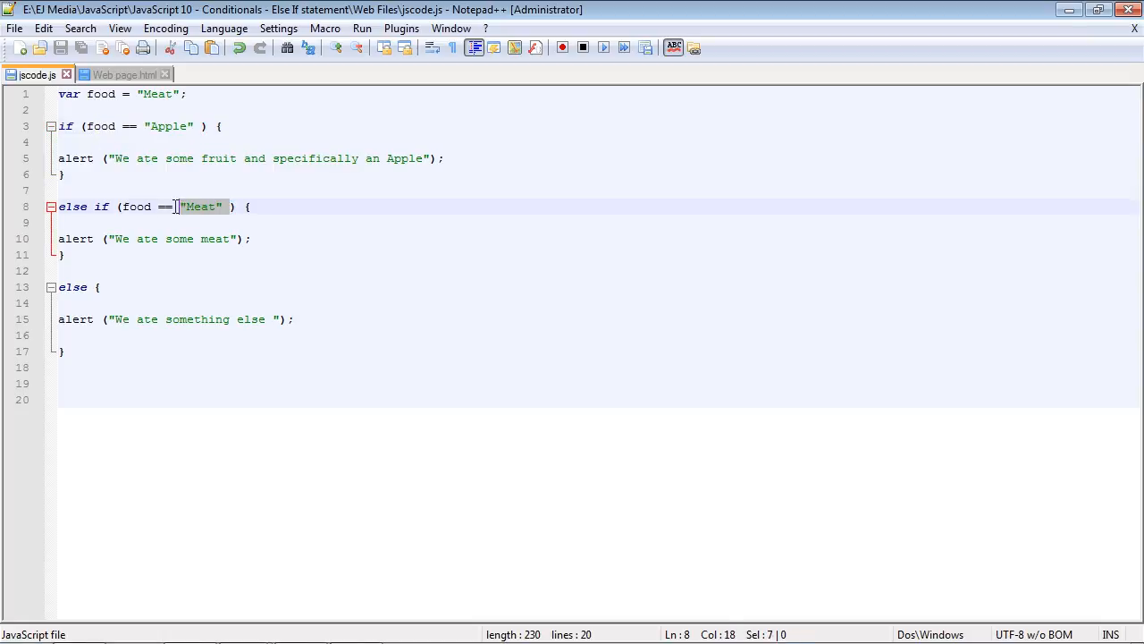
pyautogui.doubleClick(99, 207)
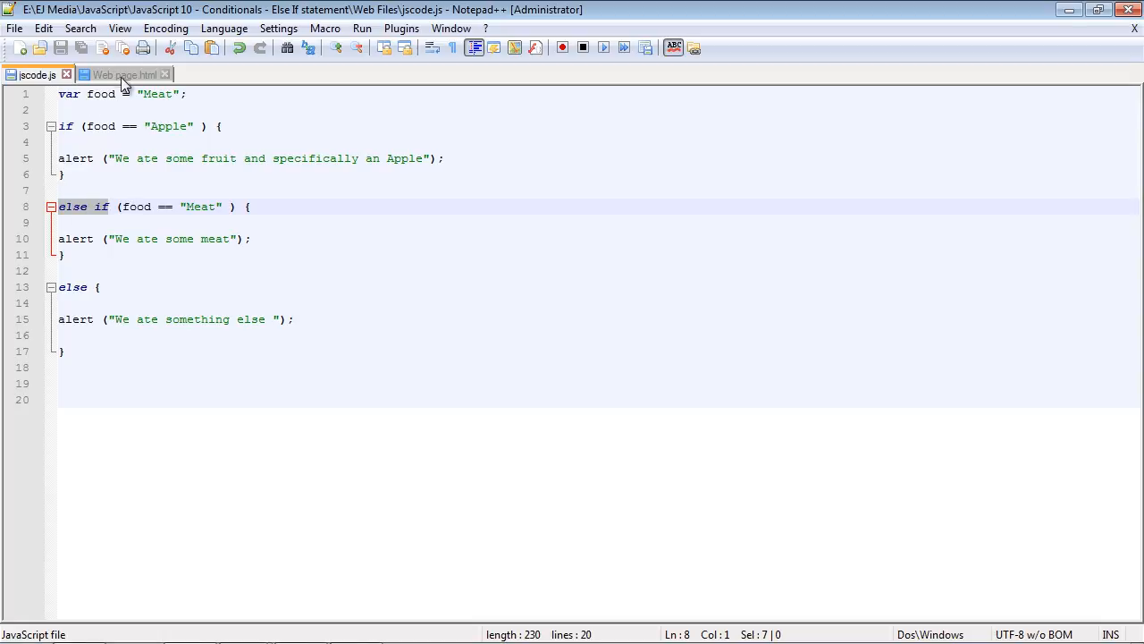
pyautogui.click(362, 28)
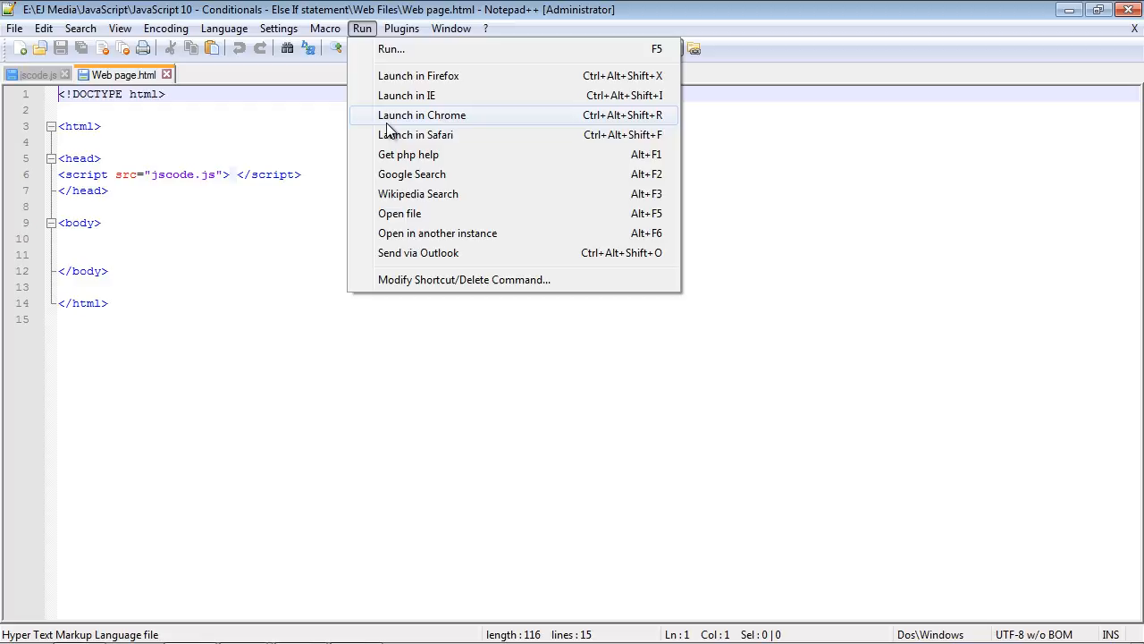
pyautogui.click(422, 114)
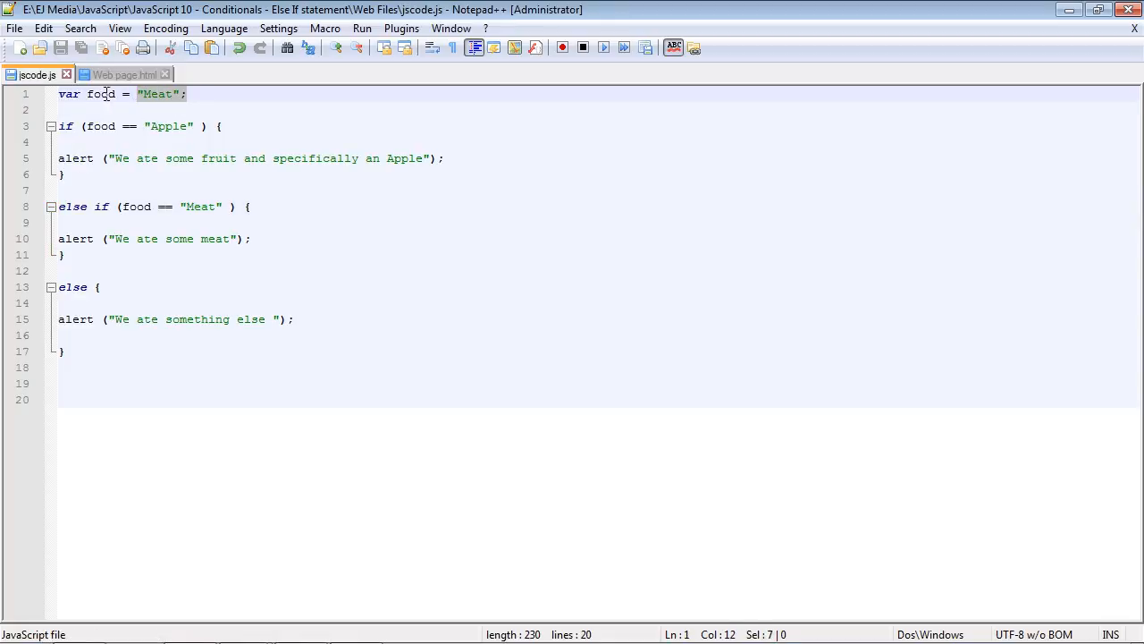
# Change the third branch's Meat condition and alert to Fast Food
pyautogui.click(79, 256)
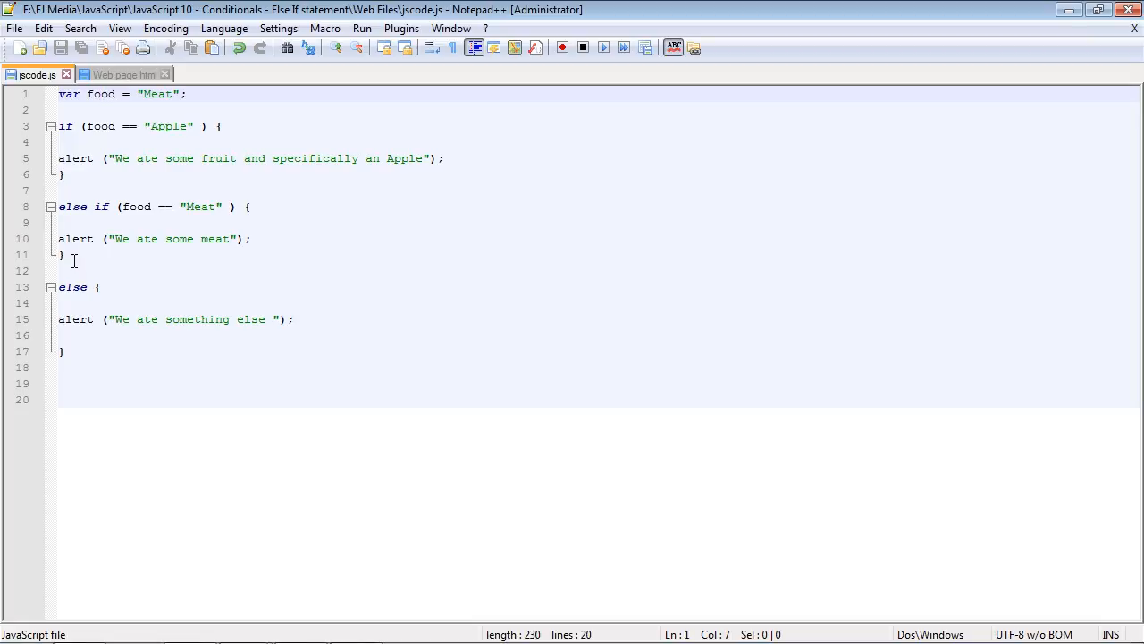
pyautogui.moveTo(59, 206); pyautogui.dragTo(67, 255)
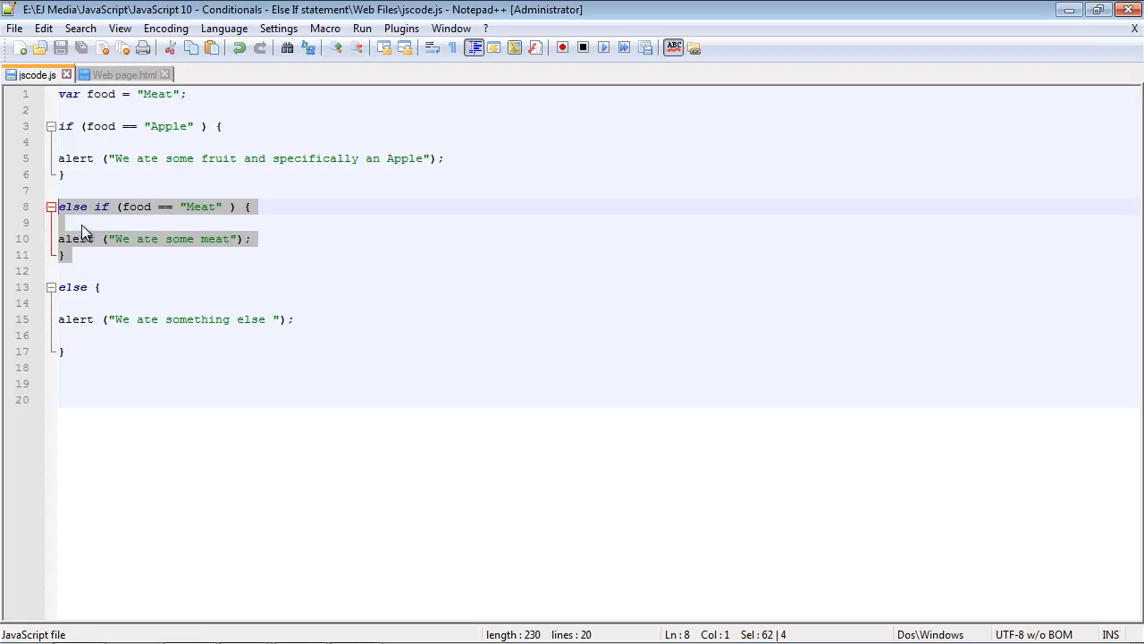
pyautogui.click(76, 253)
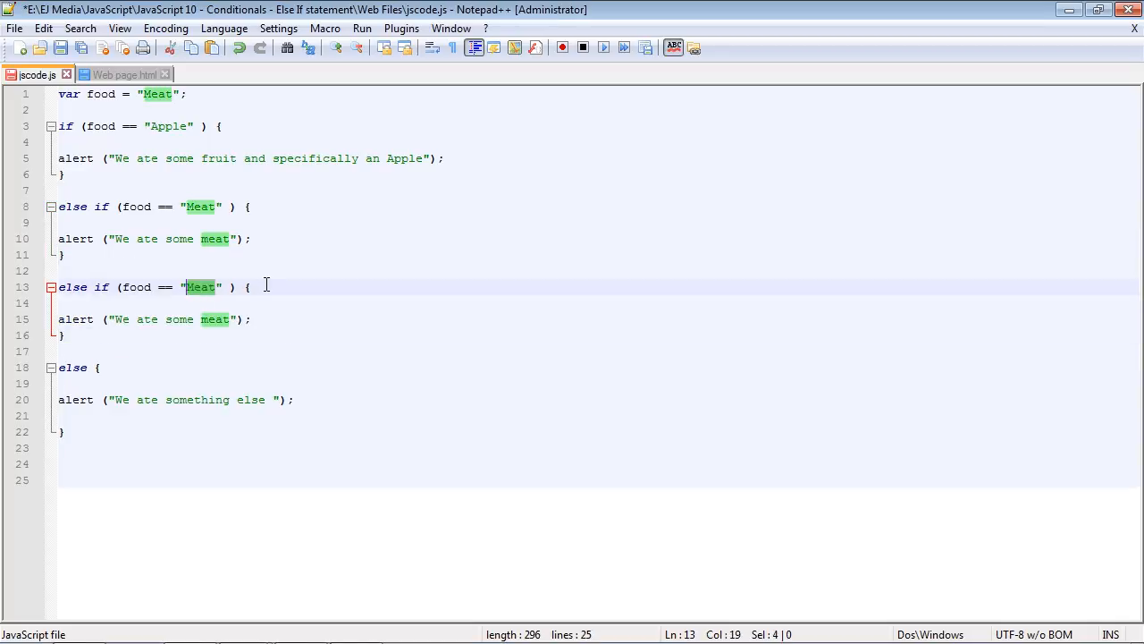
pyautogui.write('Fast')
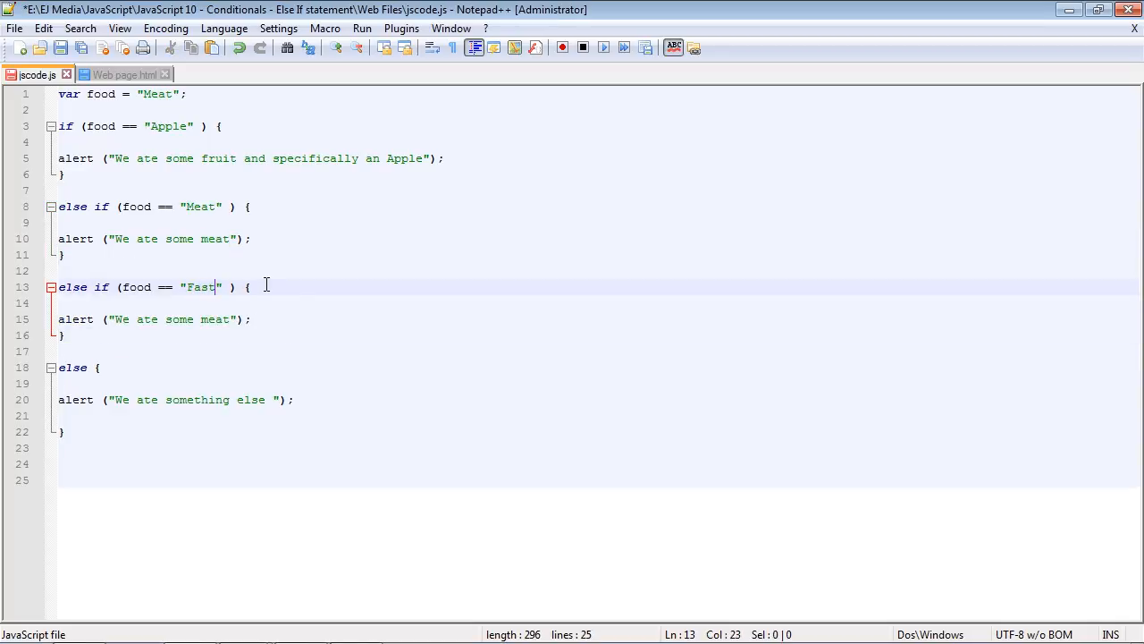
pyautogui.write('Food')
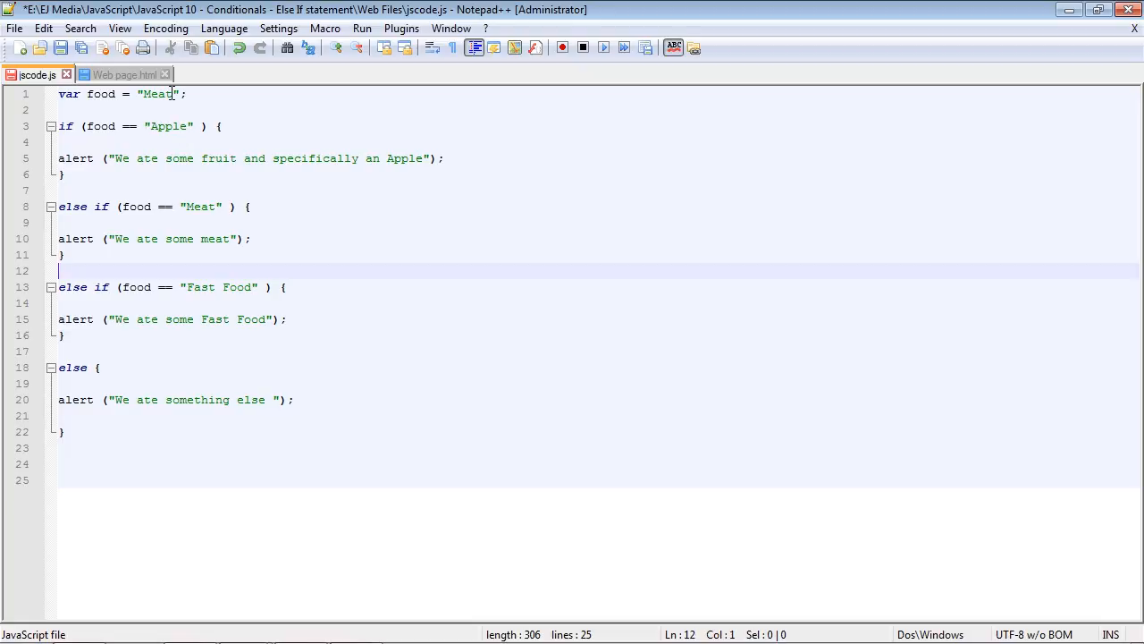
# Set var food to "Fast Food", save, and dismiss Chrome's Fast Food alert
pyautogui.doubleClick(158, 94)
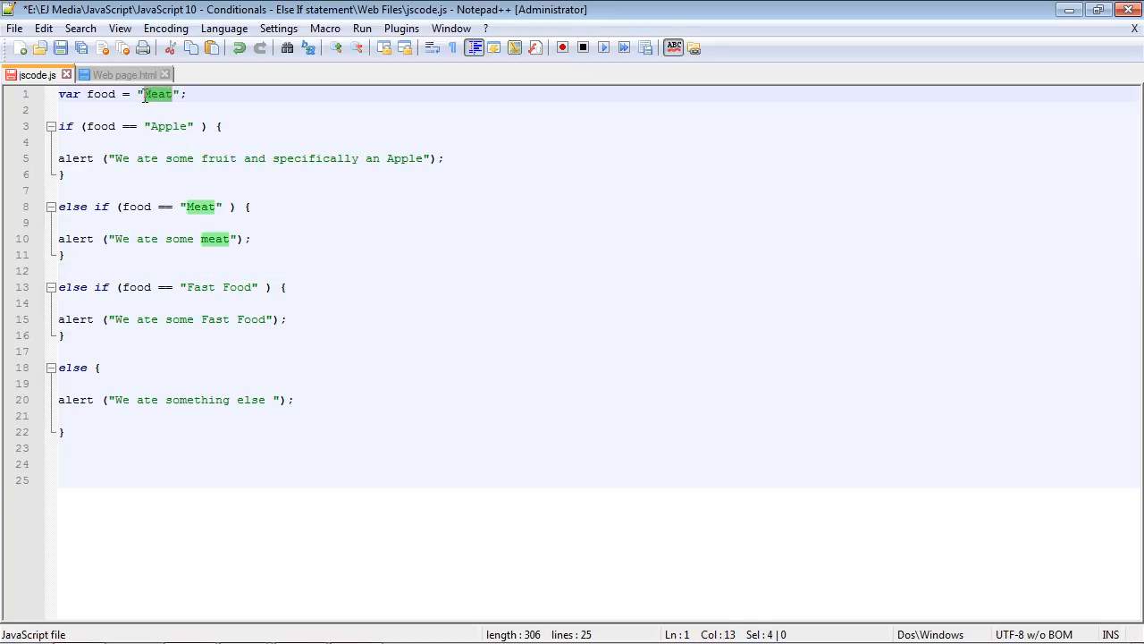
pyautogui.write('Fast Food')
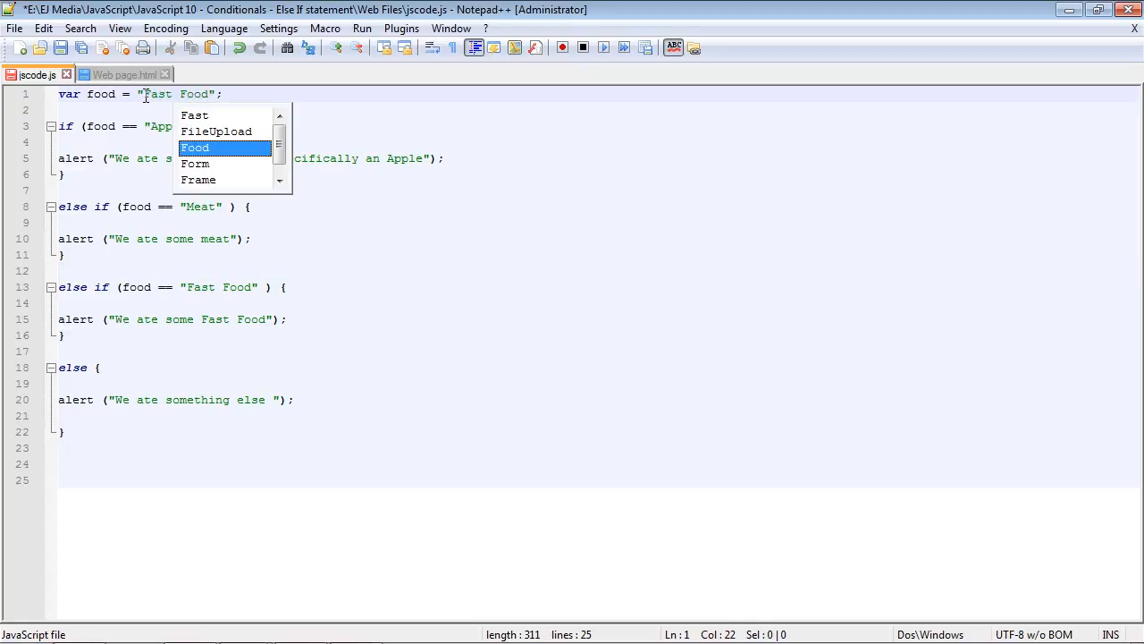
pyautogui.click(61, 47)
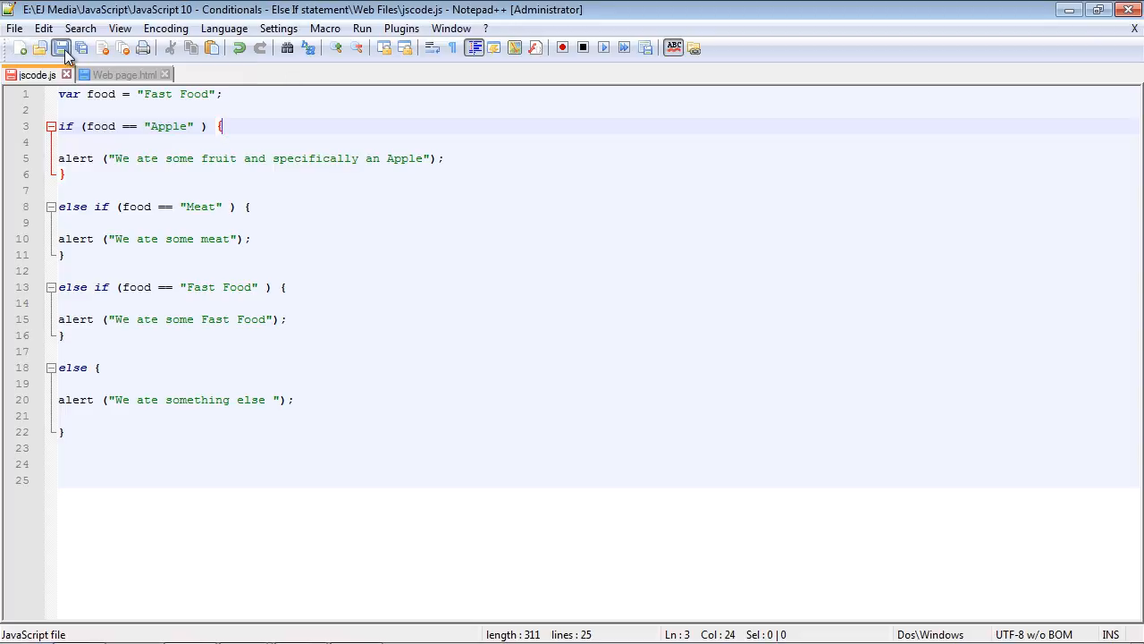
pyautogui.click(122, 74)
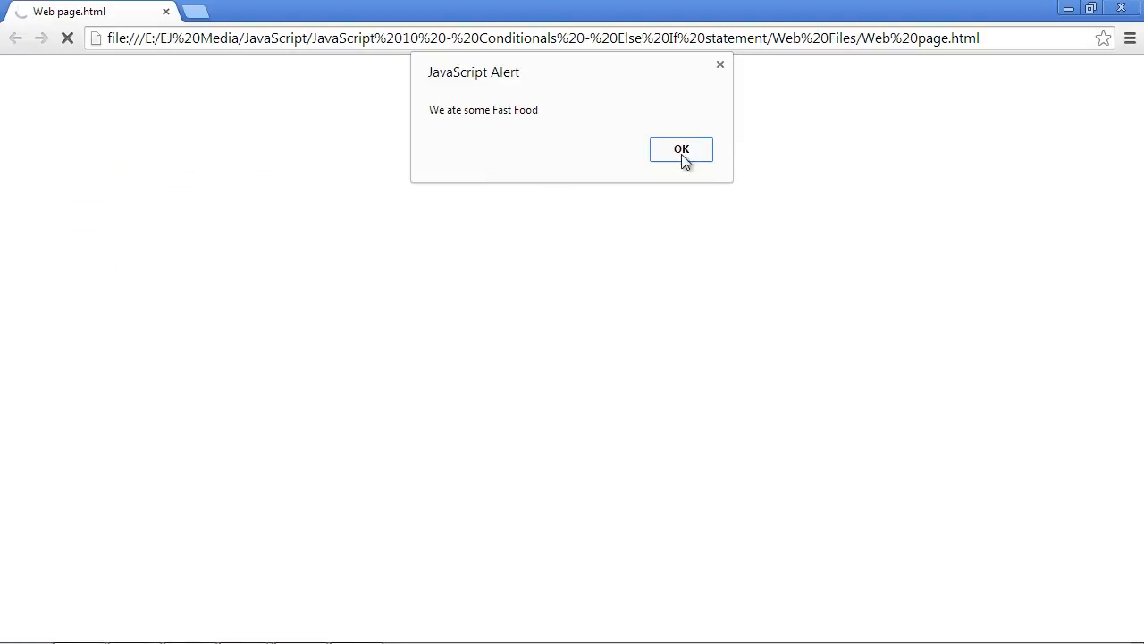
pyautogui.click(680, 149)
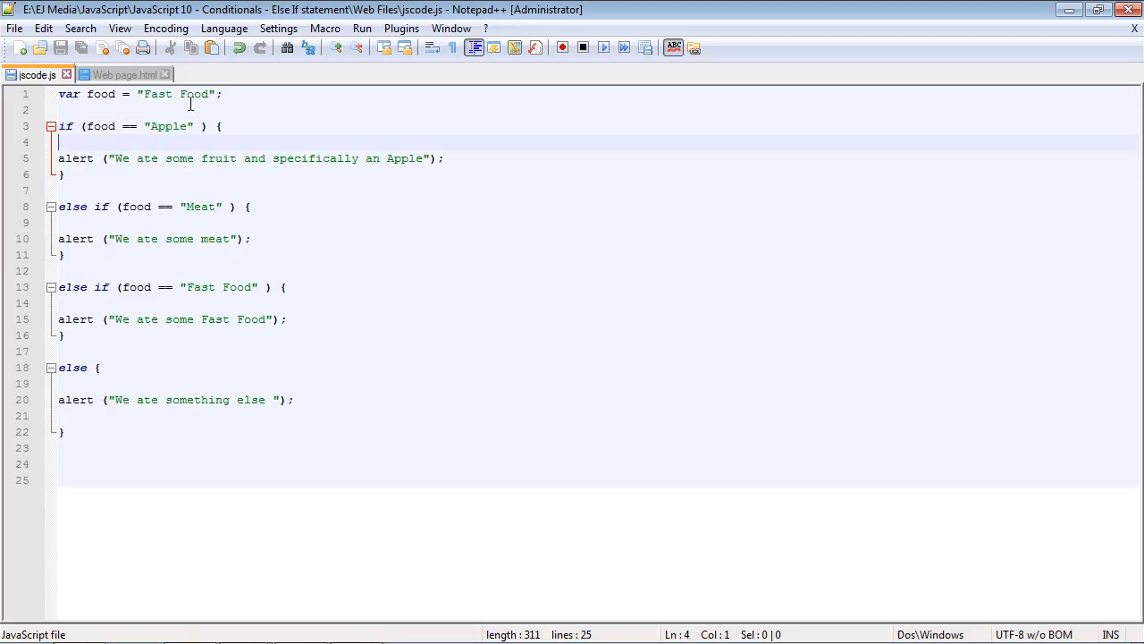
pyautogui.click(194, 126)
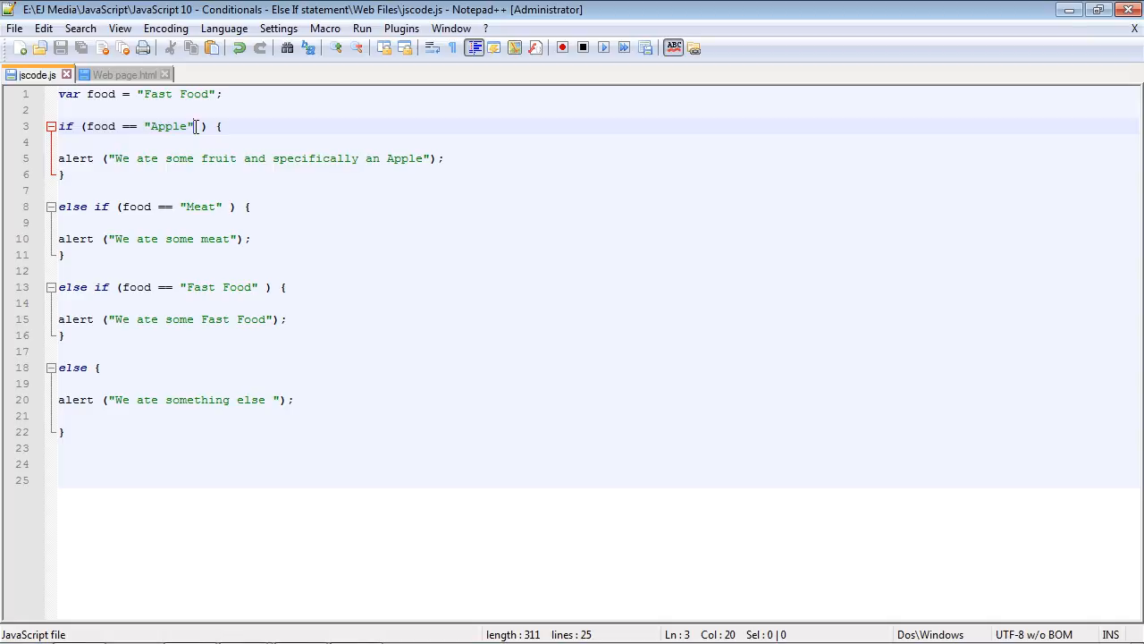
pyautogui.doubleClick(169, 126)
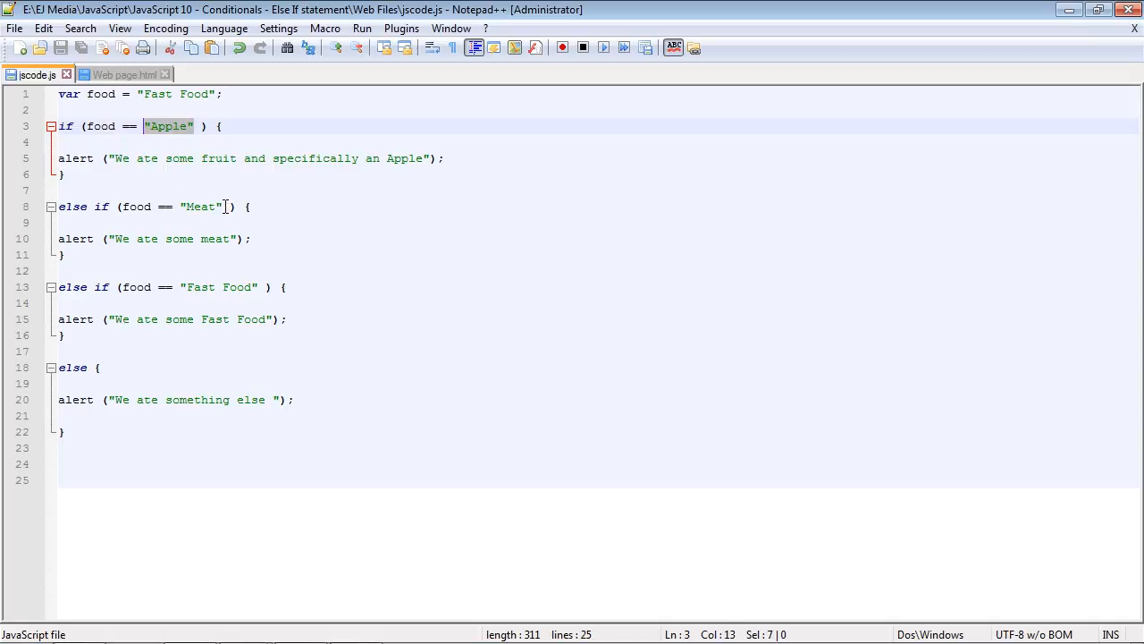
pyautogui.doubleClick(200, 206)
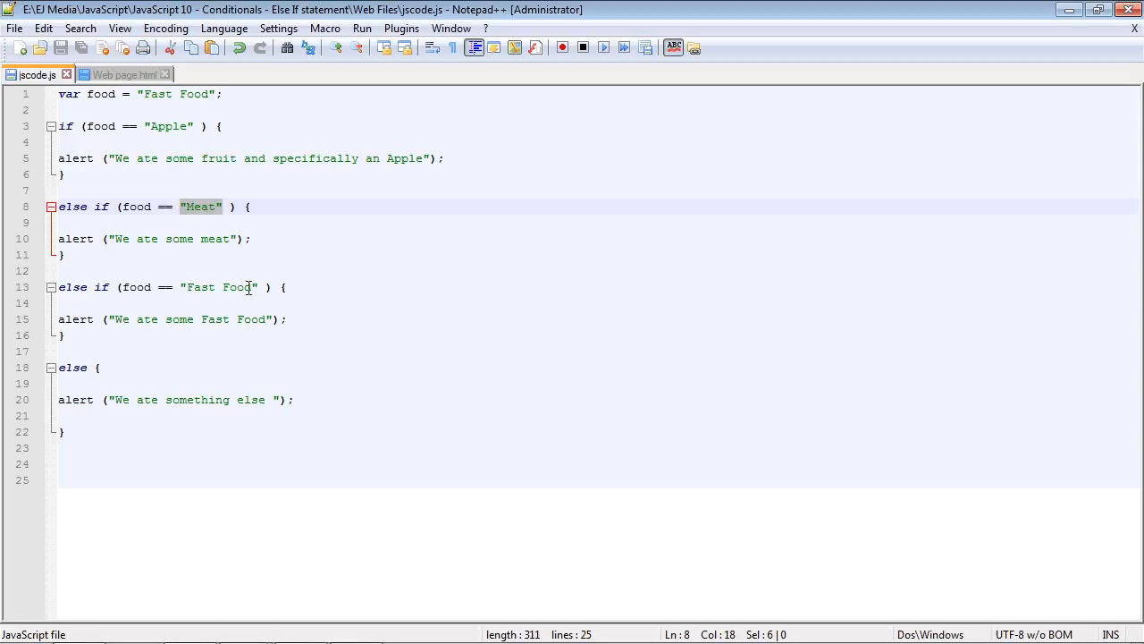
pyautogui.doubleClick(237, 287)
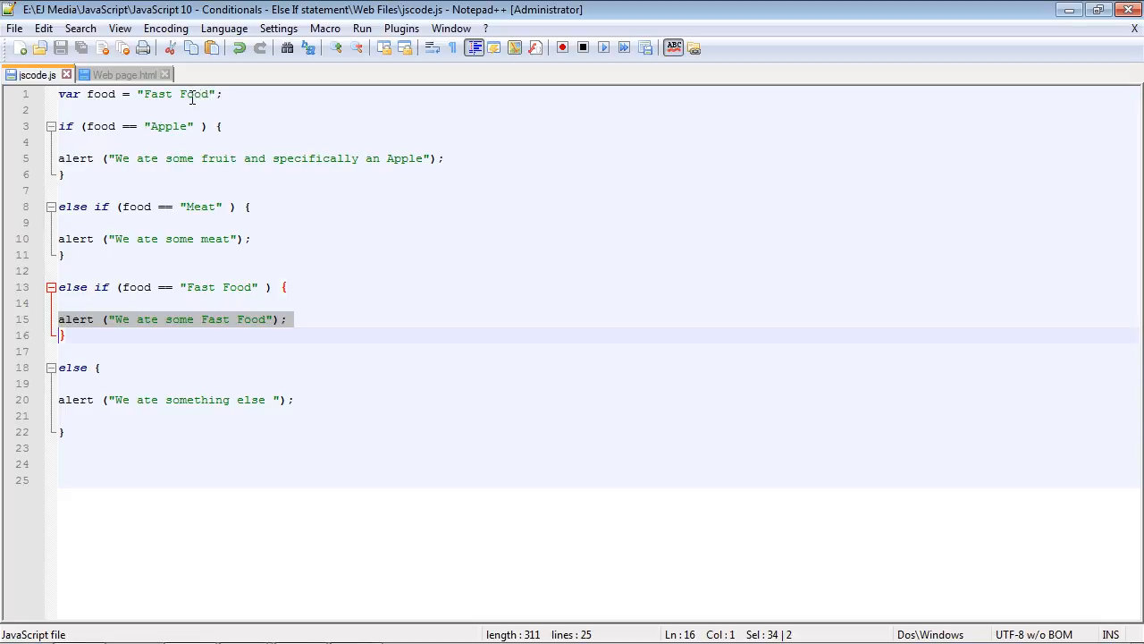
pyautogui.moveTo(164, 359)
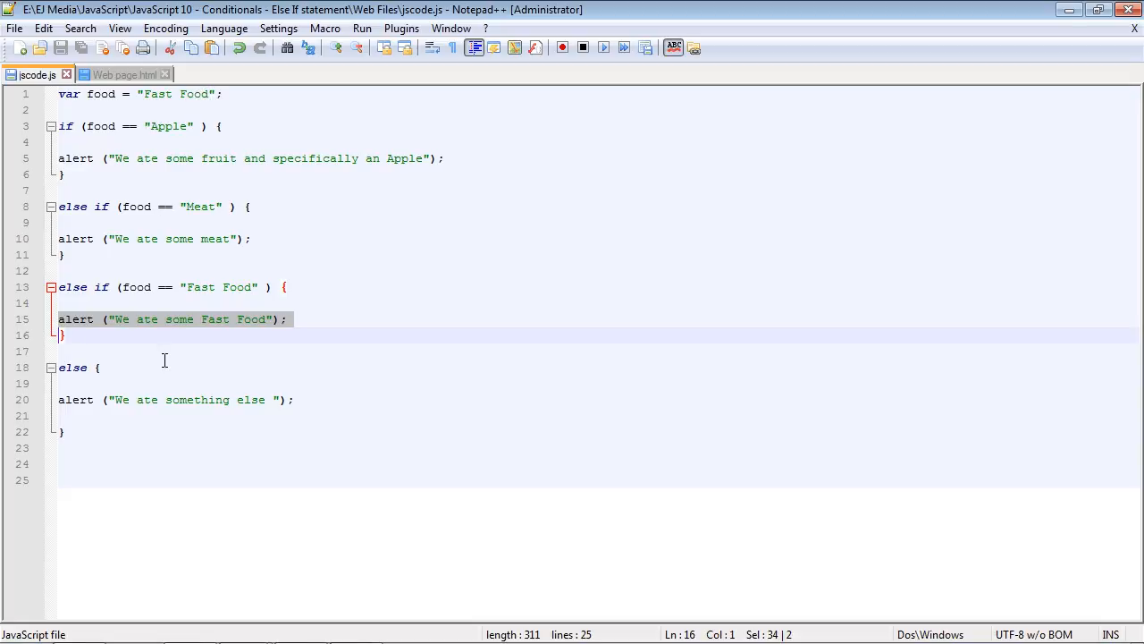
pyautogui.click(80, 368)
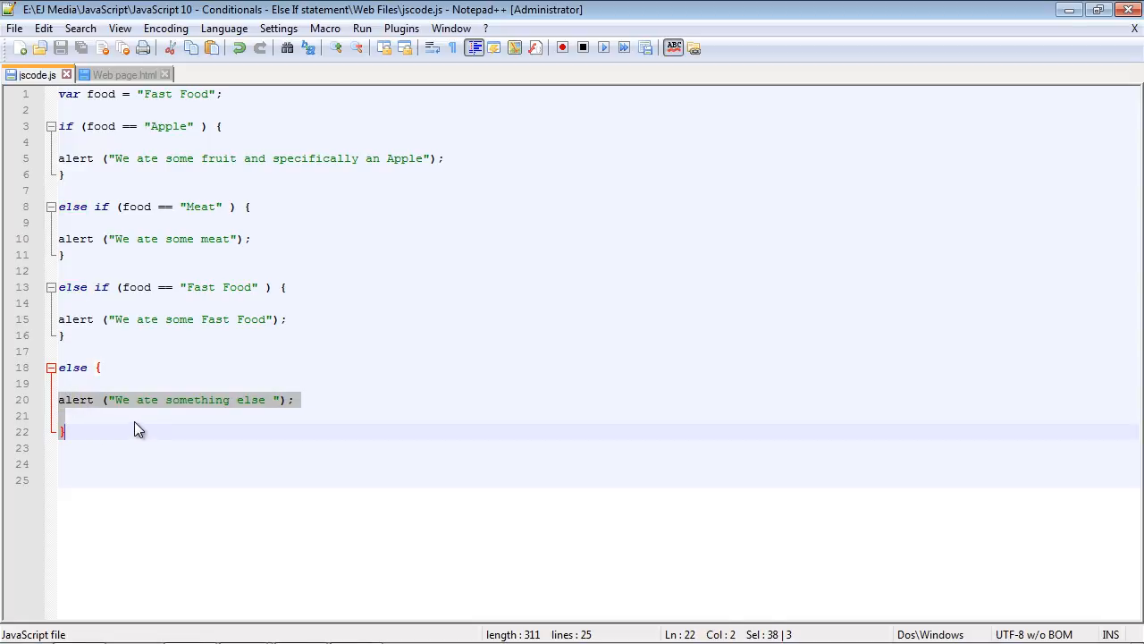
pyautogui.doubleClick(74, 367)
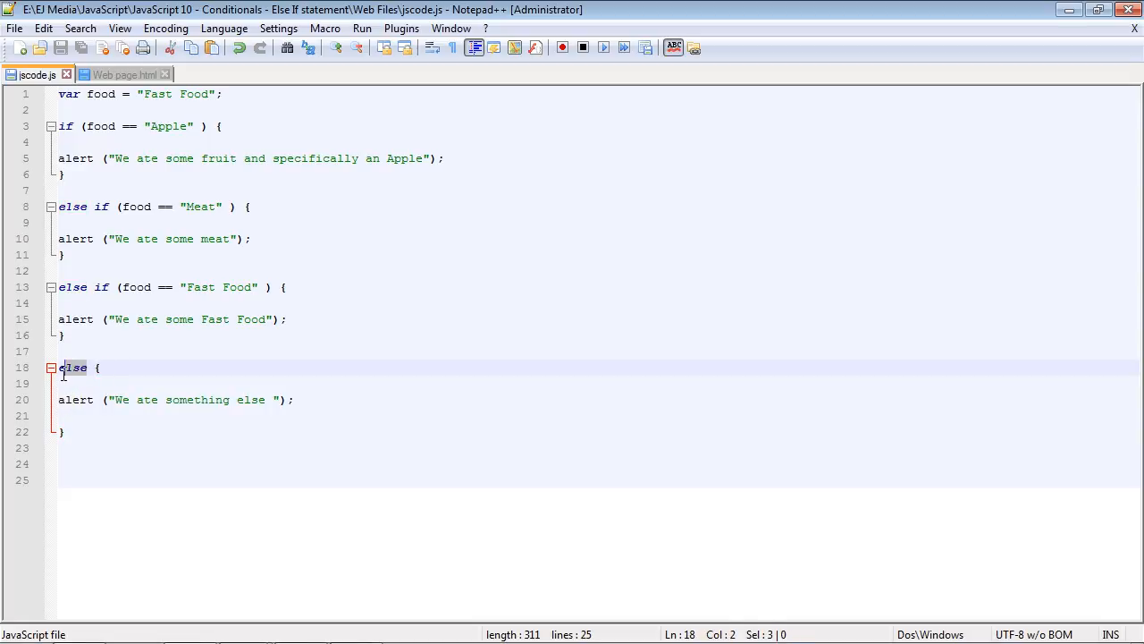
pyautogui.click(116, 383)
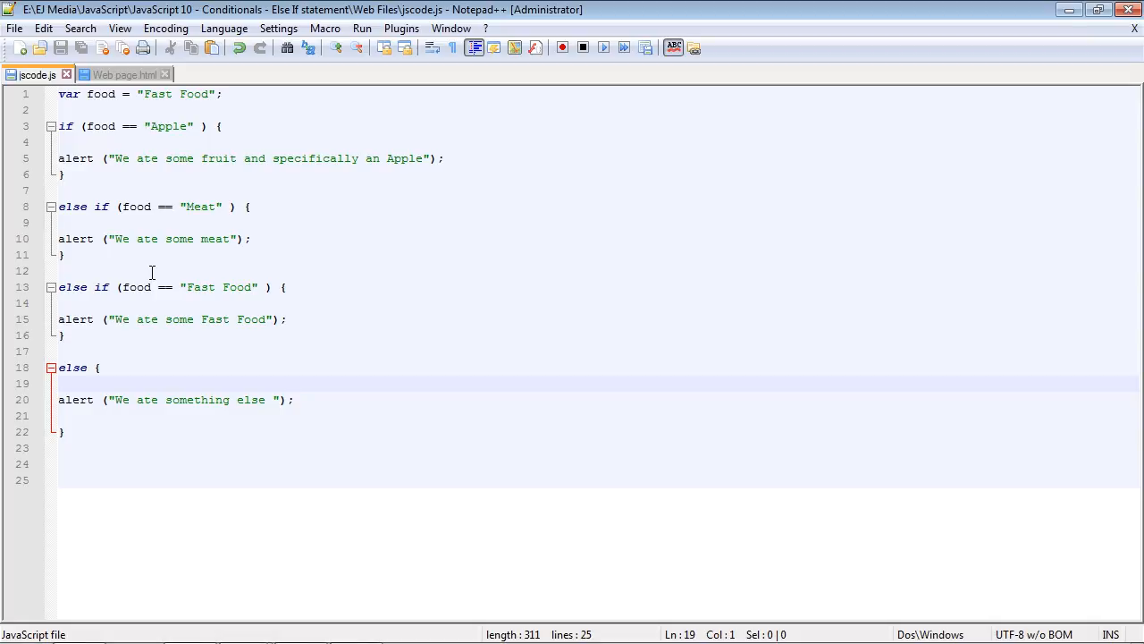
pyautogui.moveTo(352, 323)
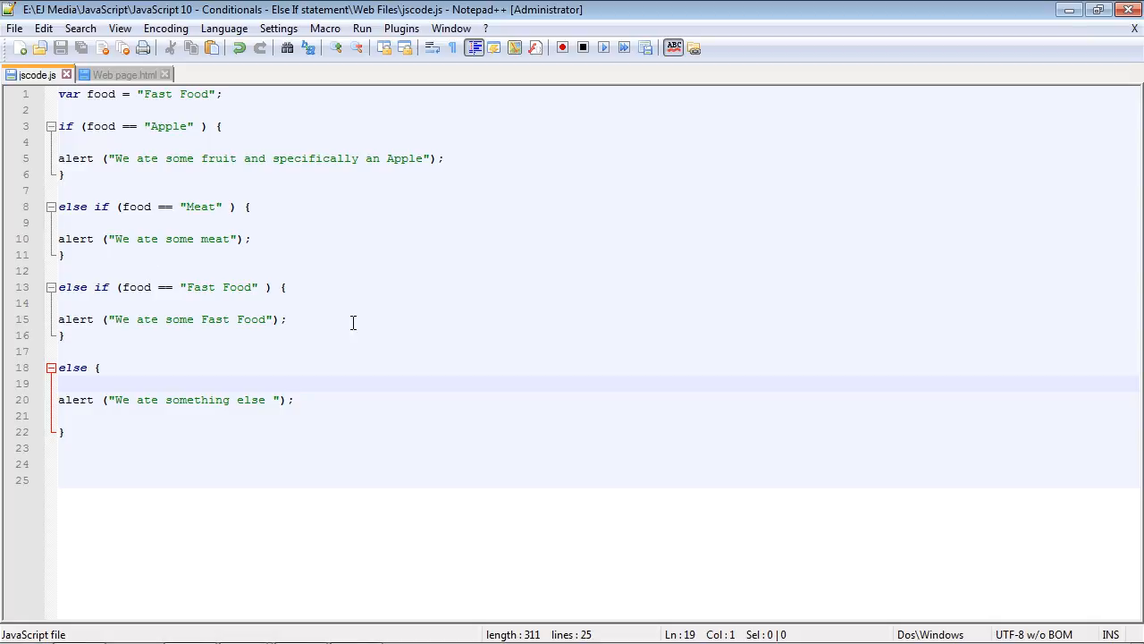